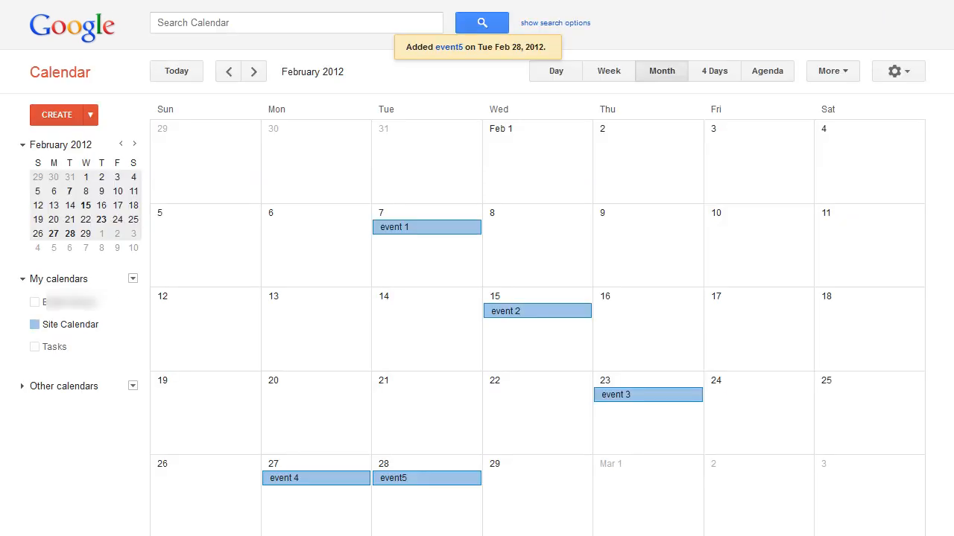
mouse_move(240, 314)
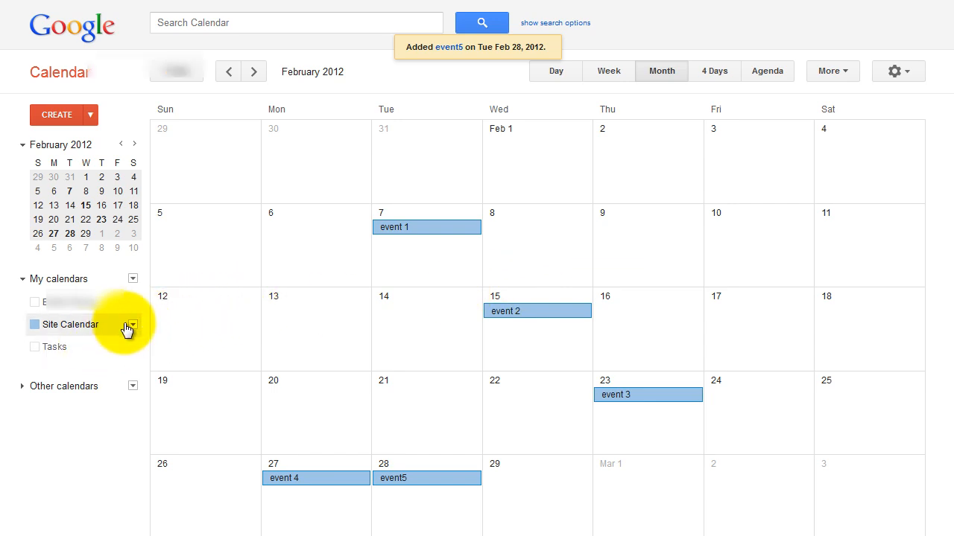
- Show the options menu for the Site Calendar under My calendars
left_click(132, 324)
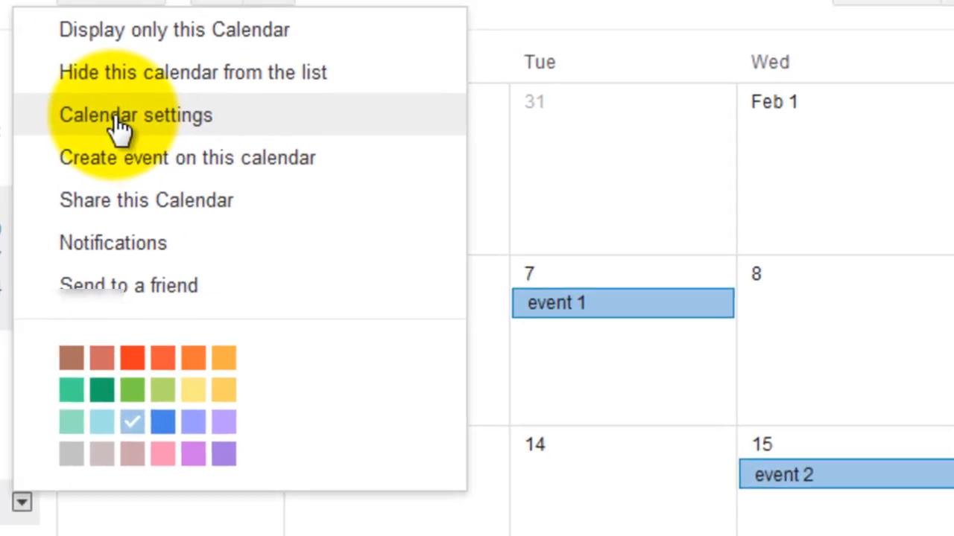
- Open the Site Calendar's settings and scroll down to its embed code section
left_click(135, 115)
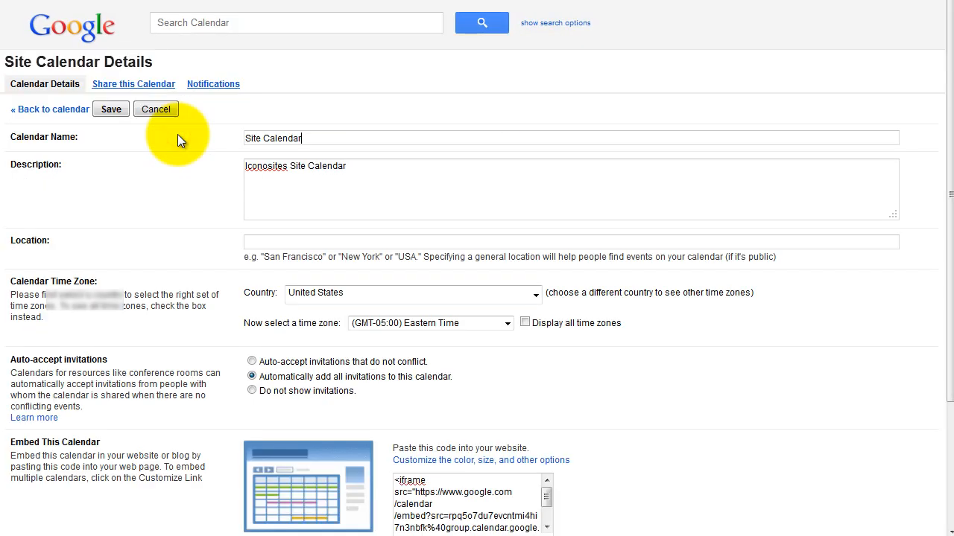
mouse_move(637, 133)
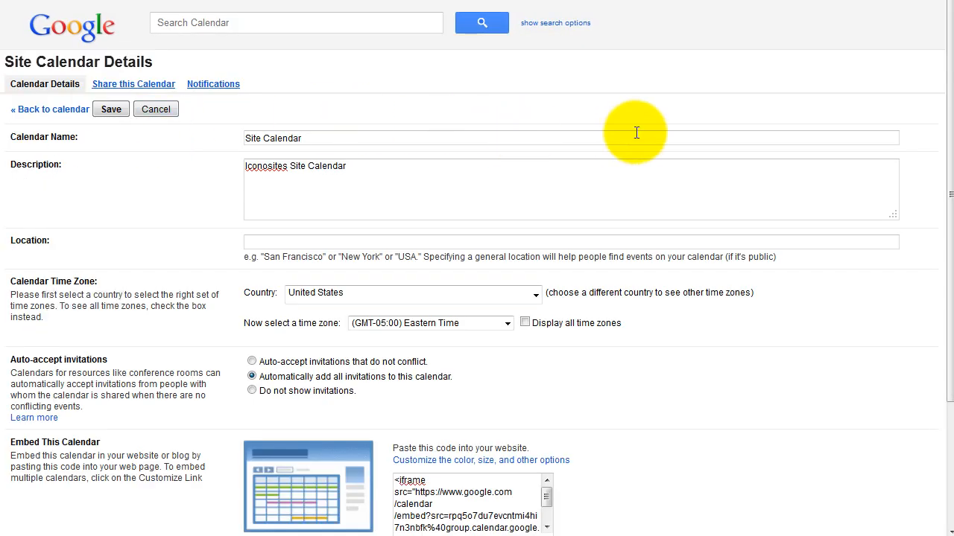
scroll("down", 3)
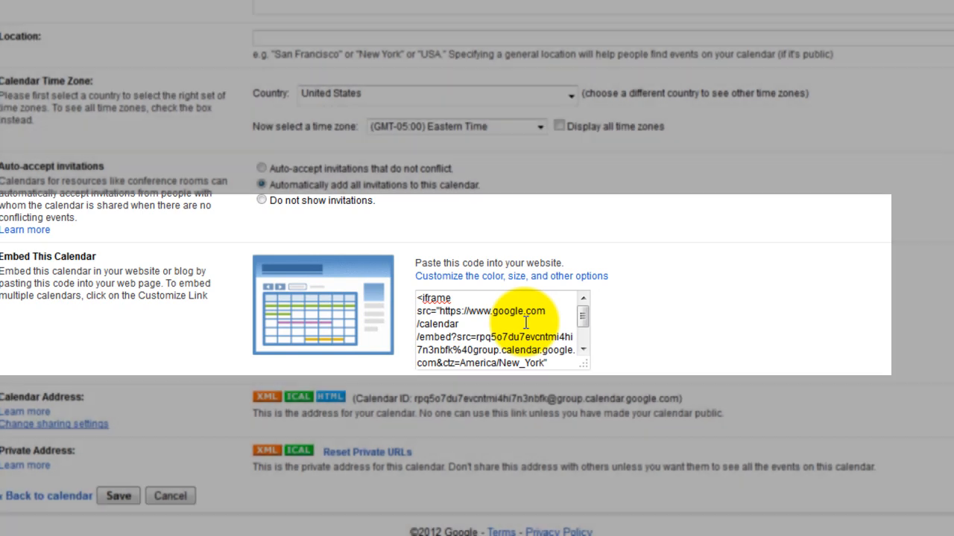
scroll("down", 3)
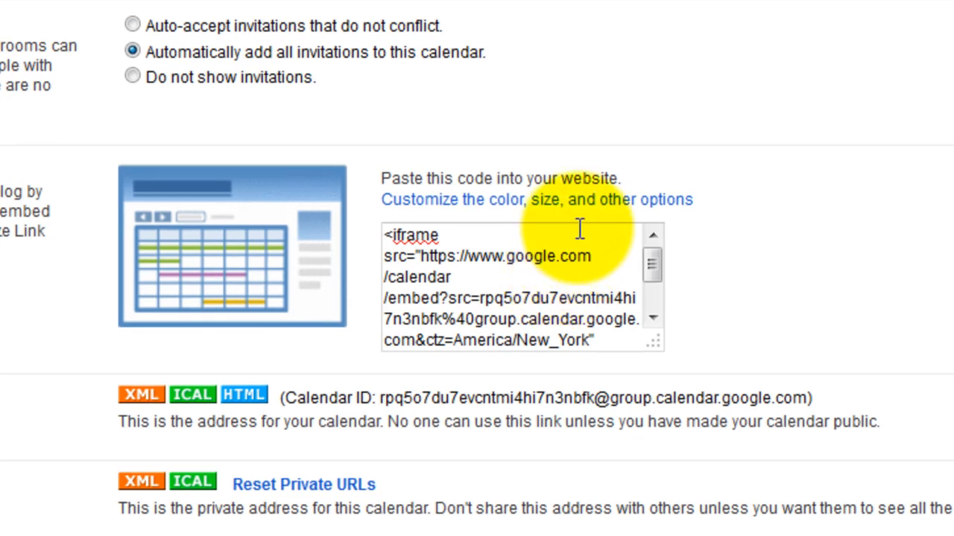
mouse_move(585, 216)
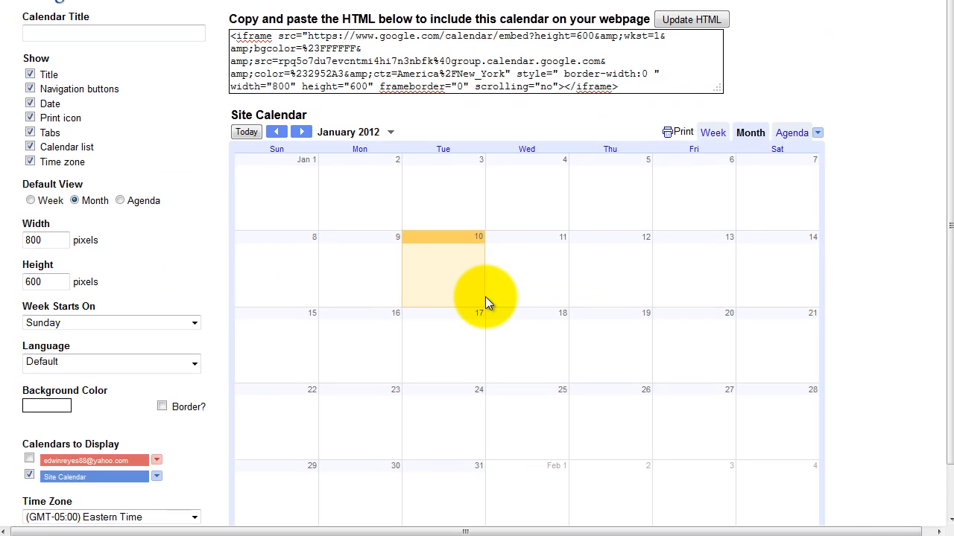
- Resize the embedded calendar to 400 by 200 pixels and copy the updated HTML
left_click(689, 20)
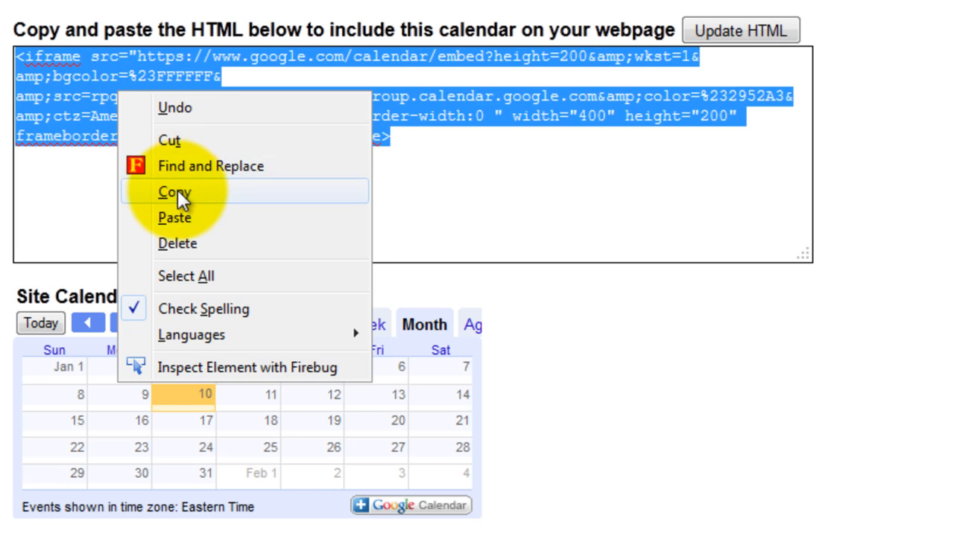
left_click(174, 192)
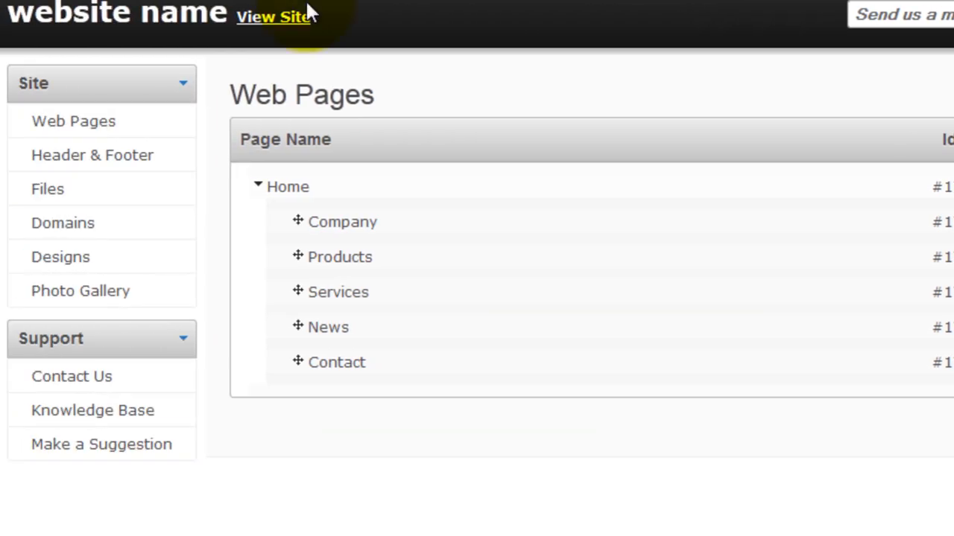
mouse_move(182, 71)
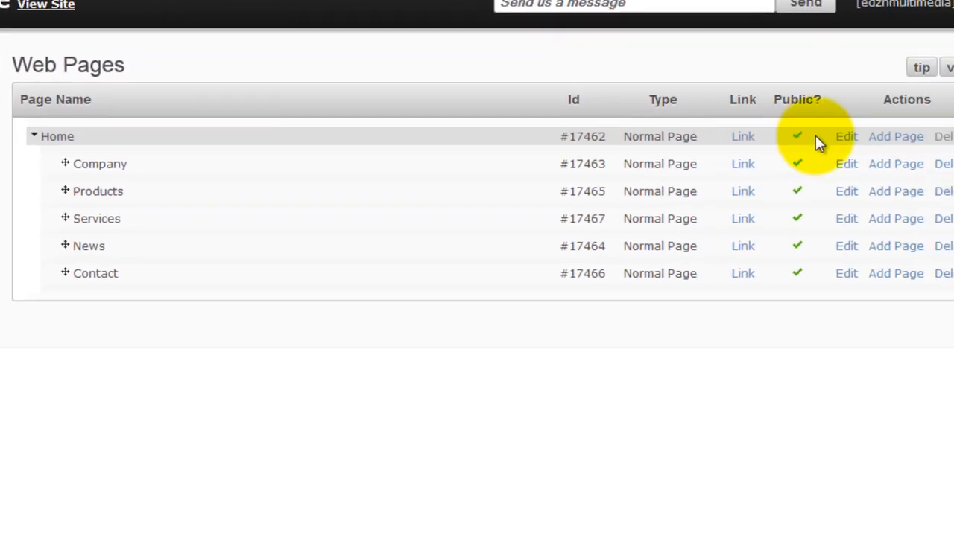
mouse_move(848, 208)
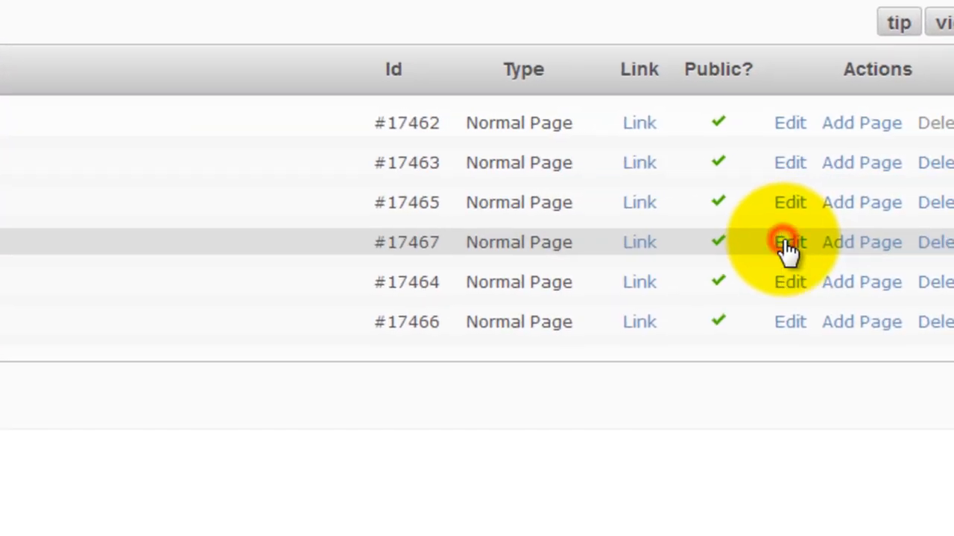
- Edit the Services page and scroll down to its Page Content editor
left_click(789, 242)
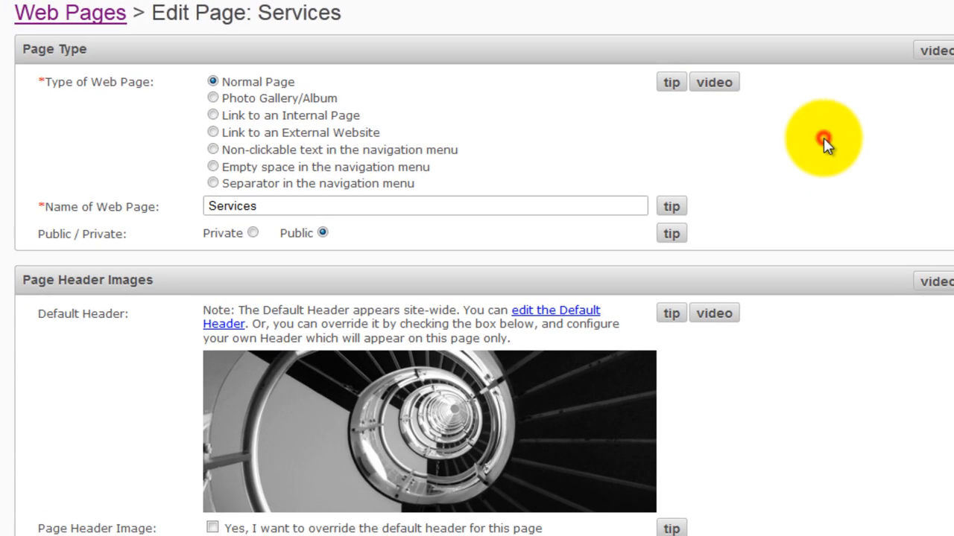
scroll("down", 3)
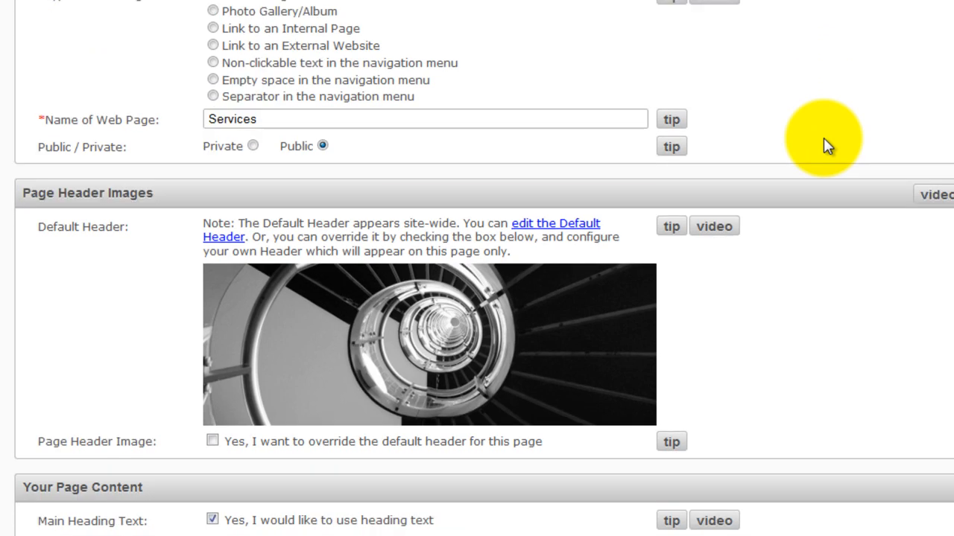
scroll("down", 3)
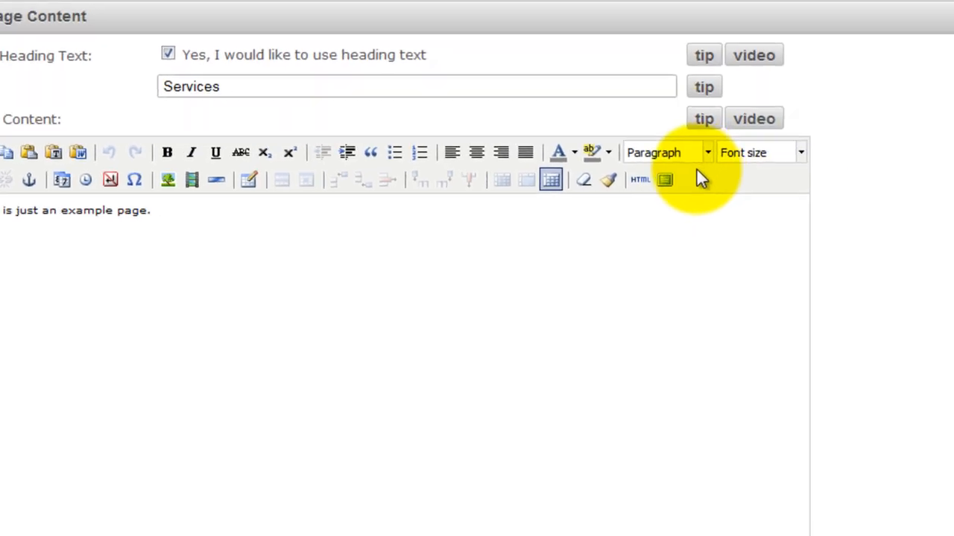
- Paste the calendar iframe code into the HTML source below the example paragraph
left_click(639, 179)
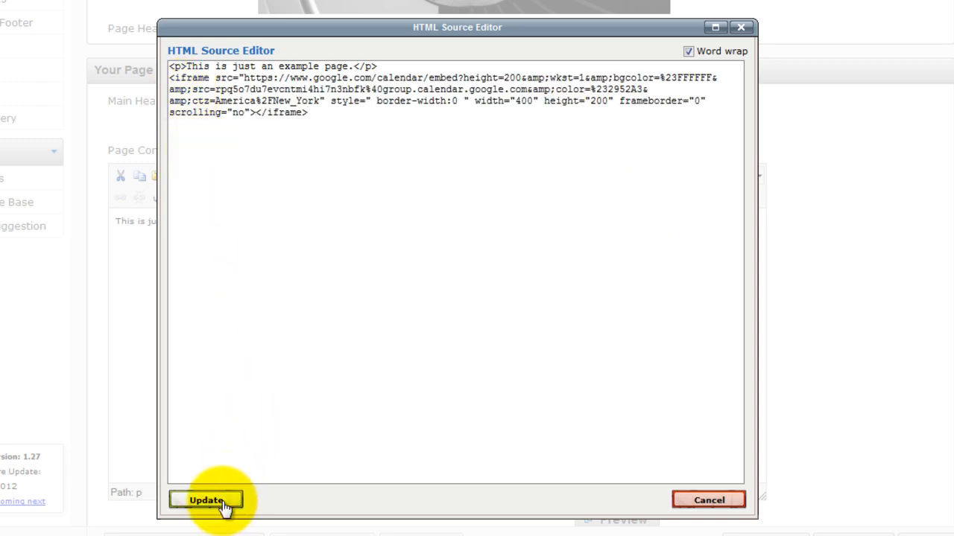
left_click(206, 499)
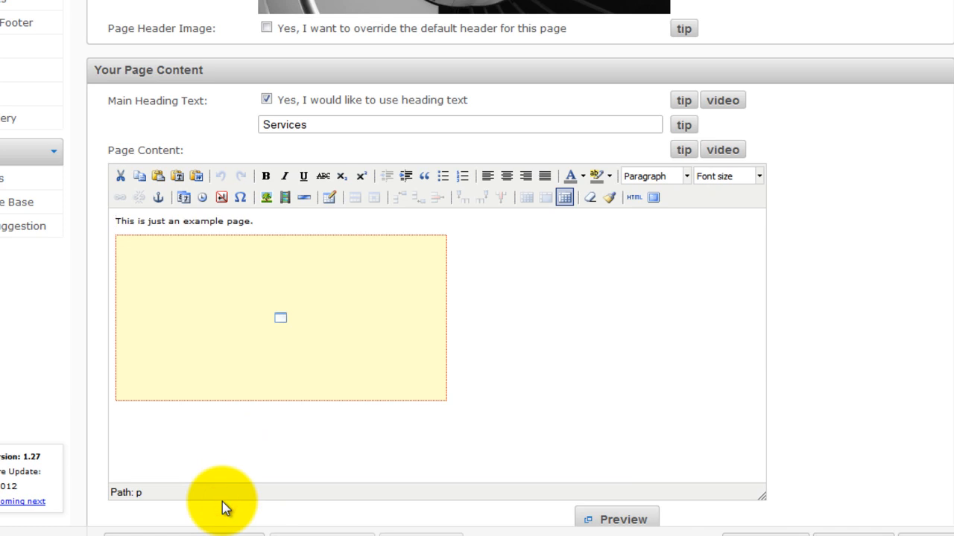
- Save and exit the Services page, confirming the 'page has been saved' dialog
scroll("down", 3)
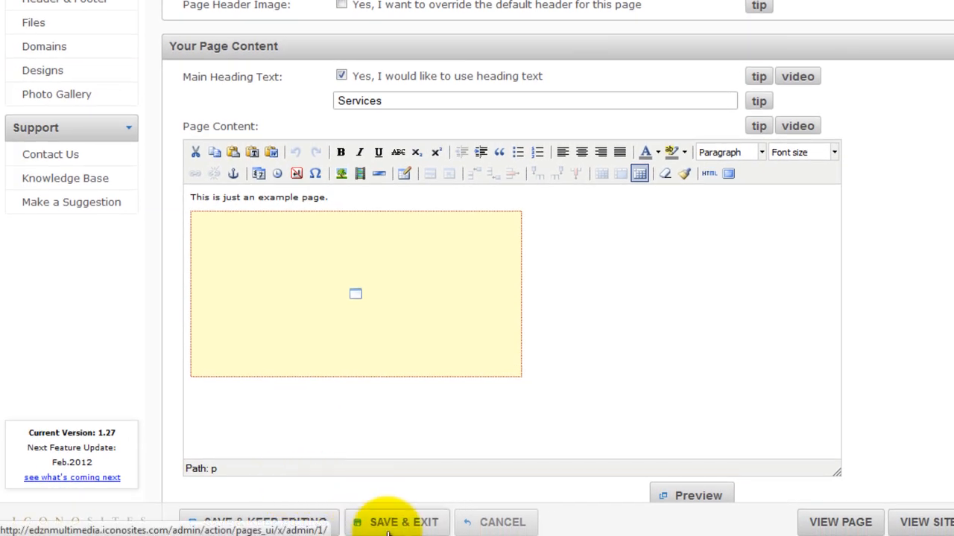
left_click(397, 521)
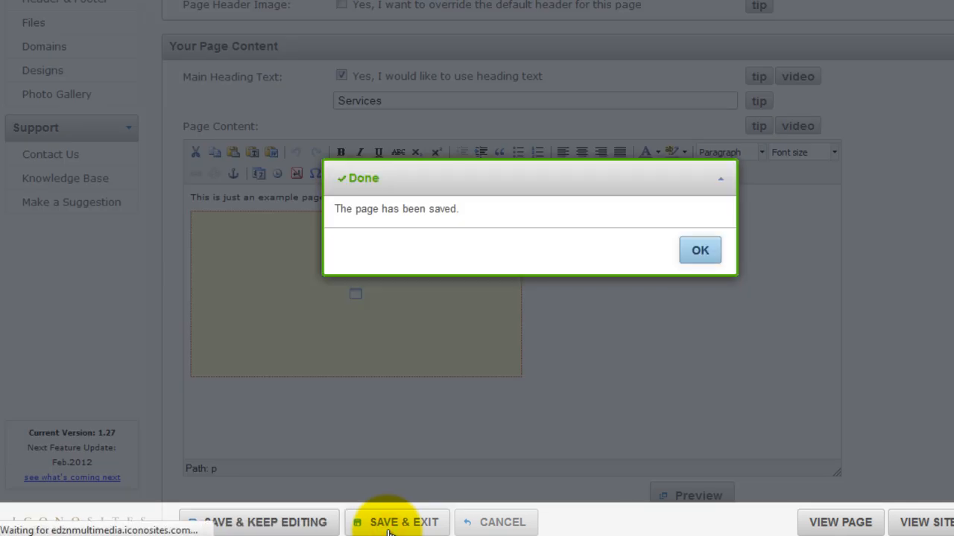
left_click(699, 249)
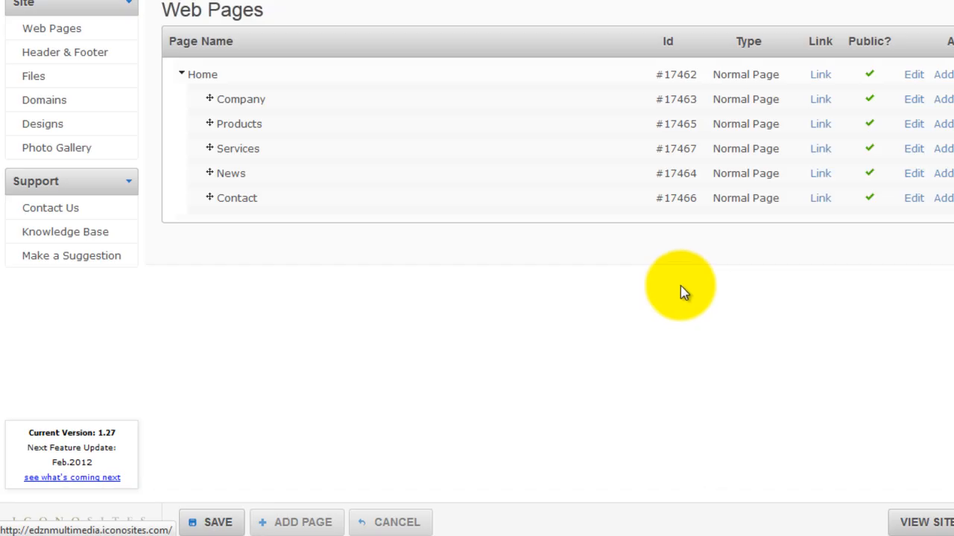